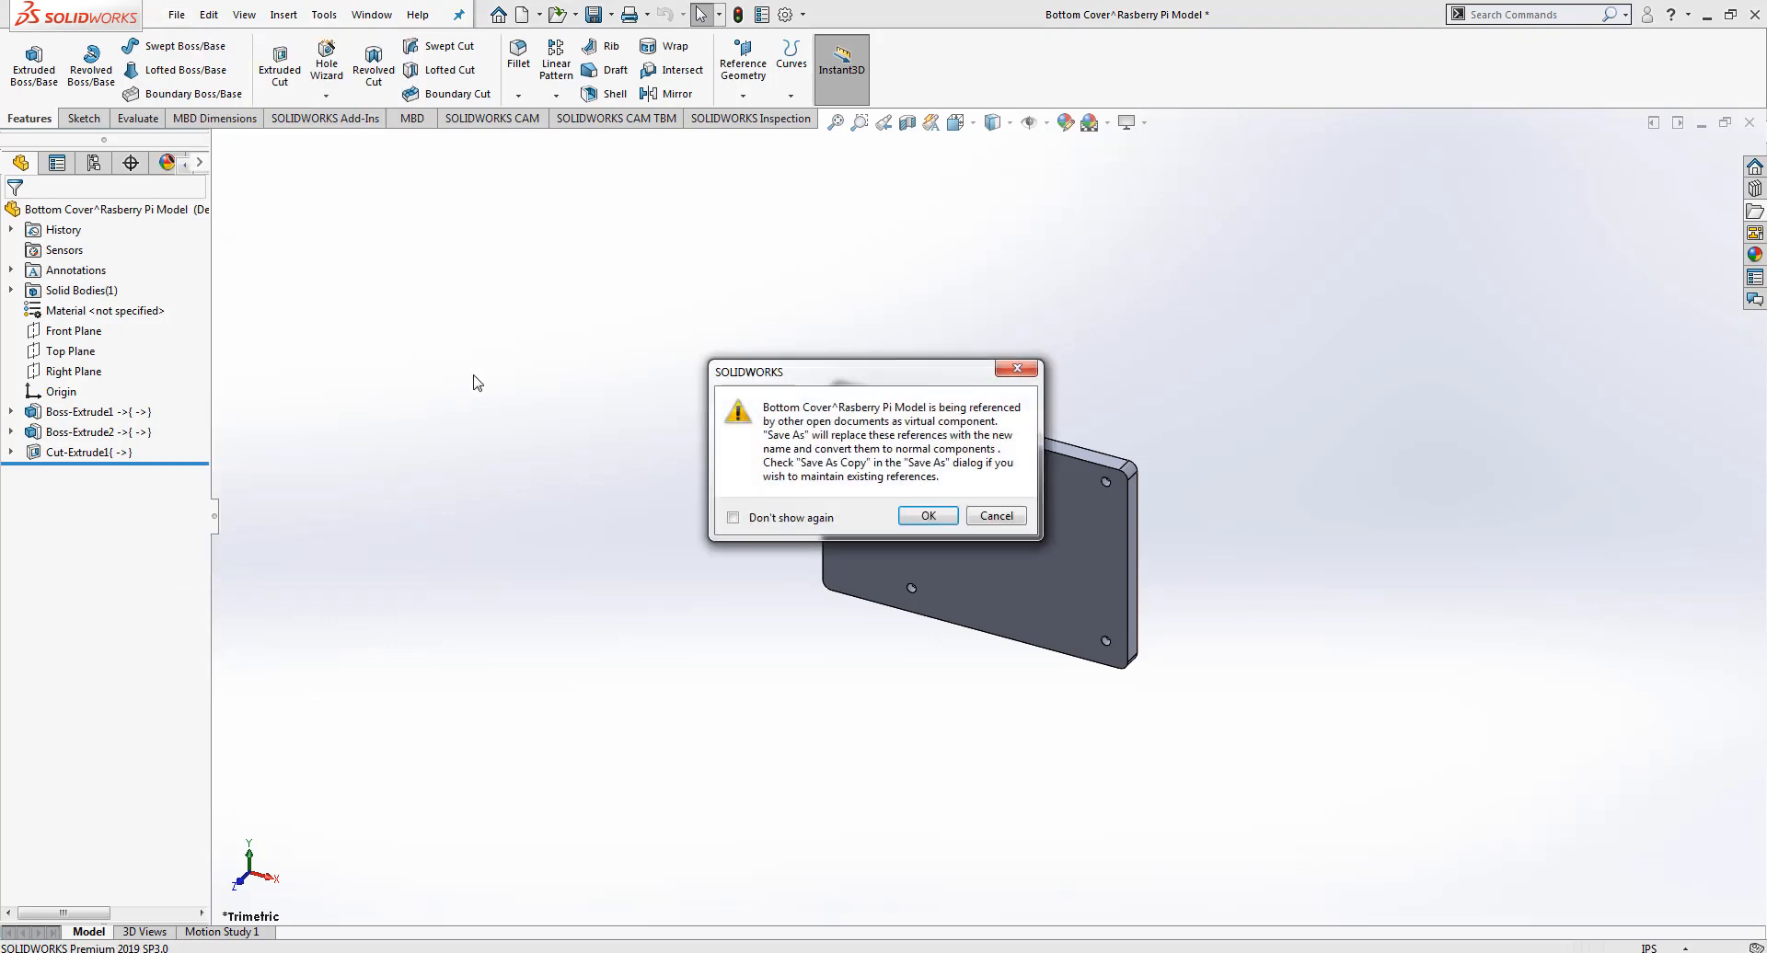
Step: Accept the virtual-component warning so the bottom cover can be saved as its own part
{"action": "left_click", "coordinate": [927, 516]}
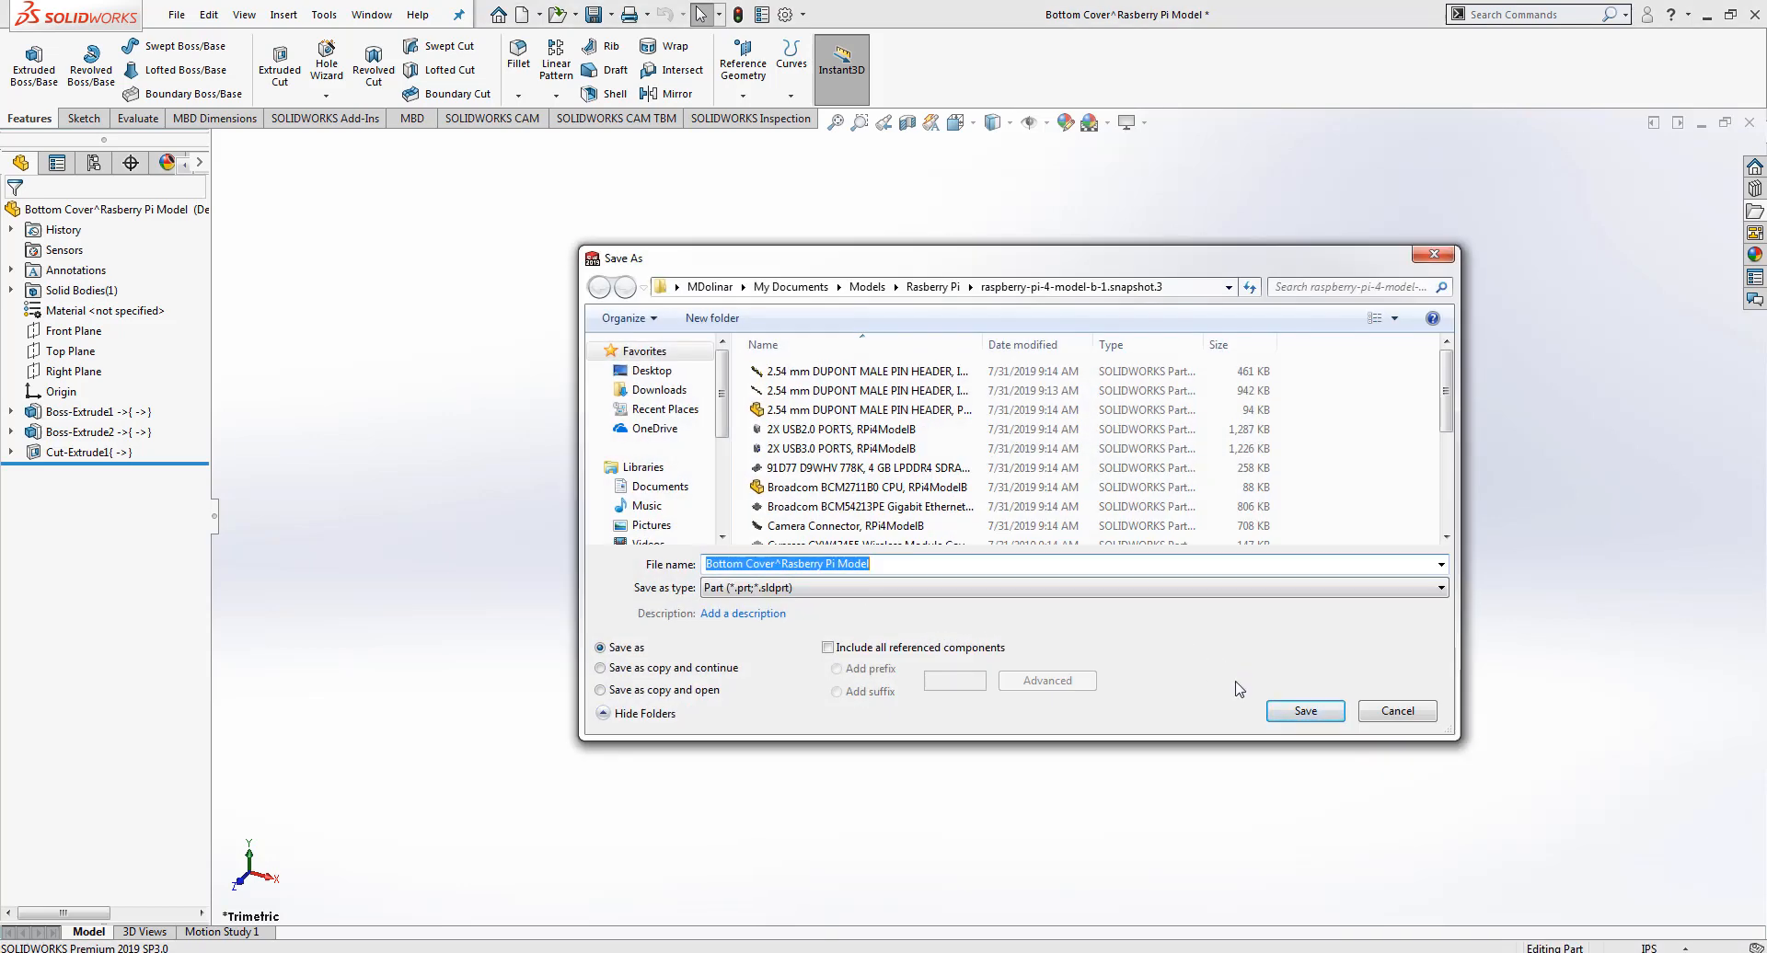
Step: Save the Bottom Cover part file and return to the Raspberry Pi case assembly
{"action": "left_click", "coordinate": [1304, 712]}
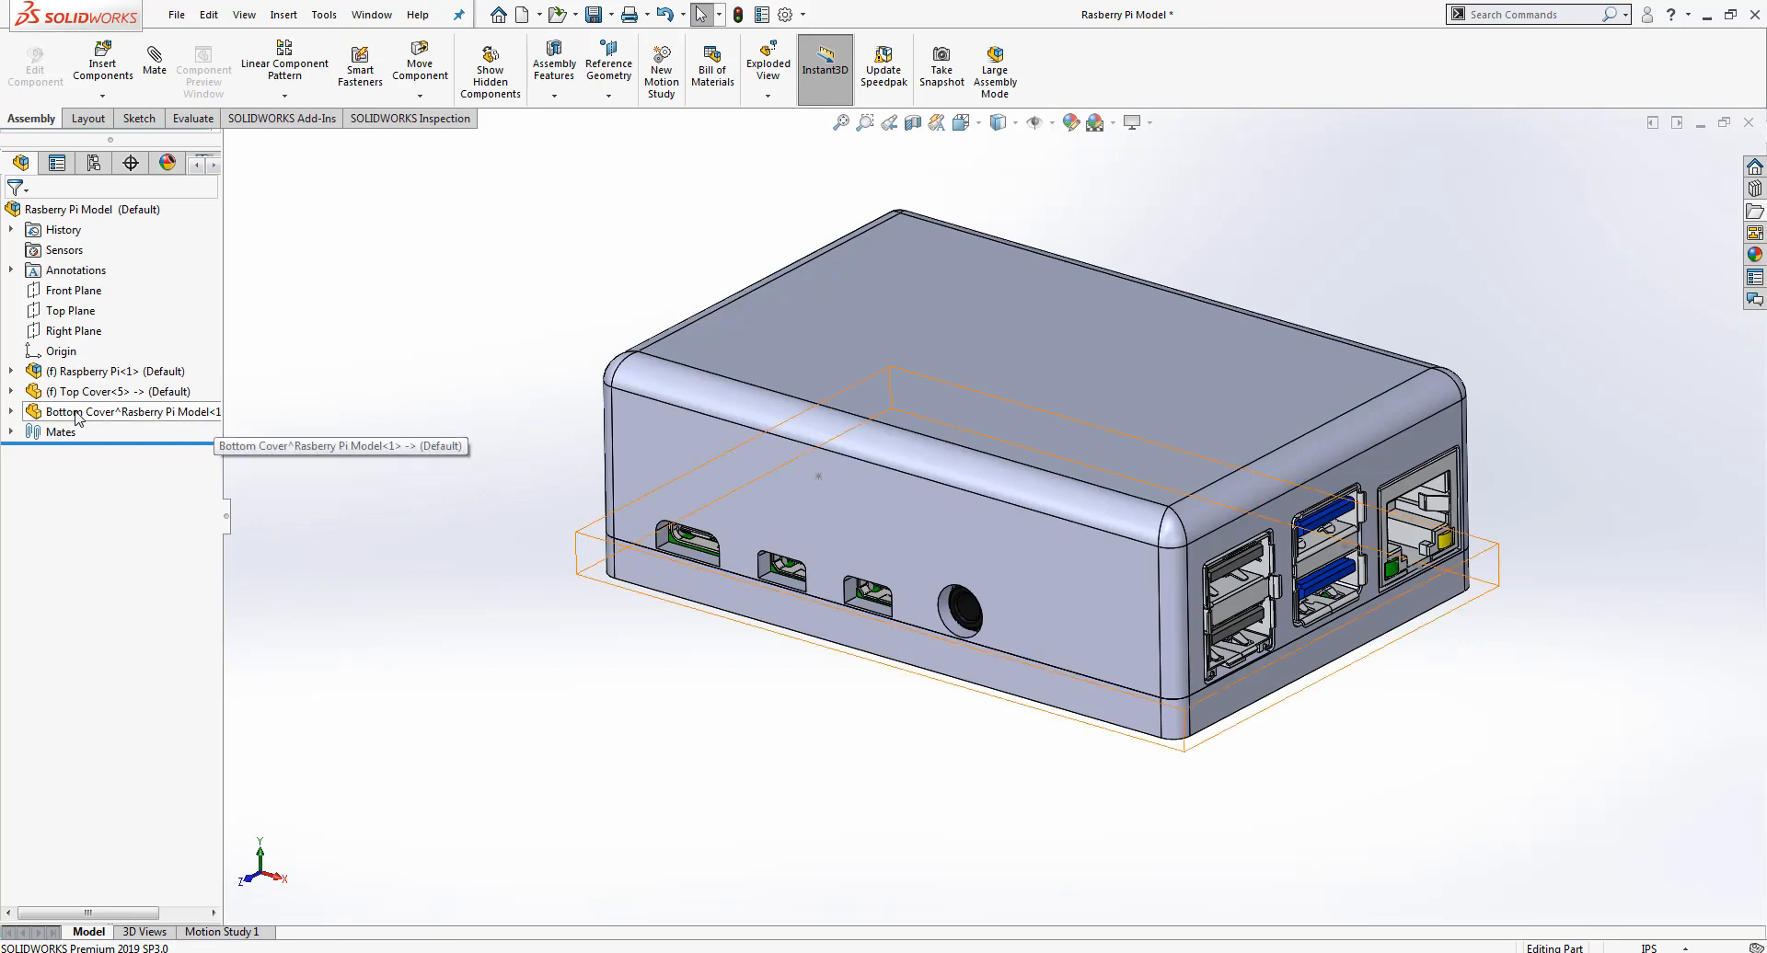